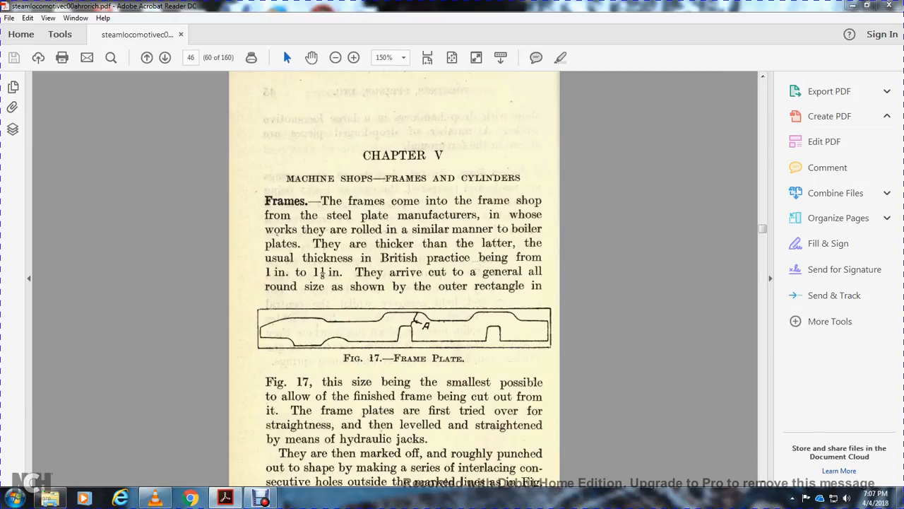
Step: Scroll through page 46 past Fig. 17 Frame Plate to the page 47 header
{"action": "scroll", "scroll_direction": "down", "scroll_amount": 3}
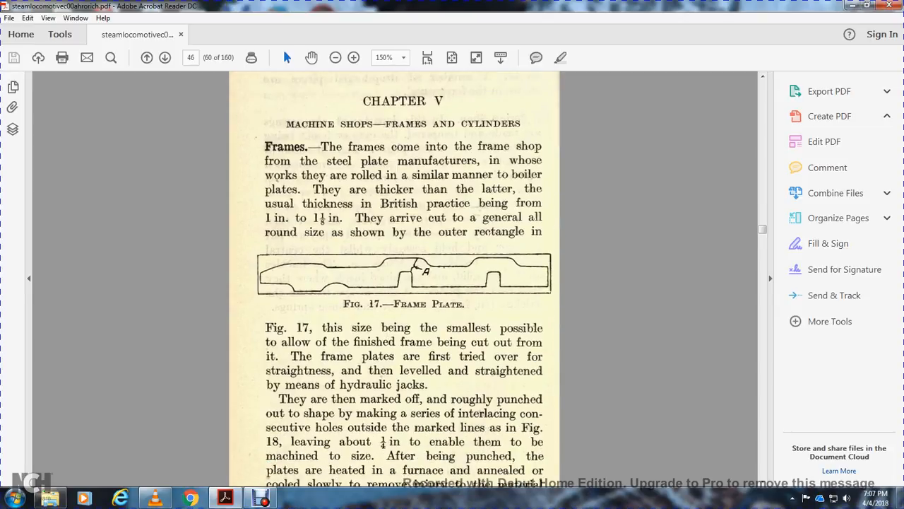
{"action": "scroll", "scroll_direction": "down", "scroll_amount": 3}
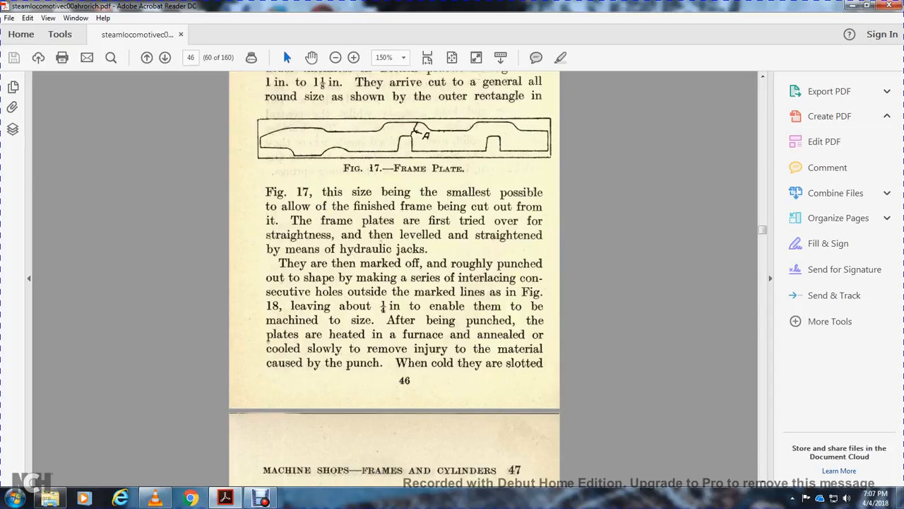
{"action": "scroll", "scroll_direction": "down", "scroll_amount": 3}
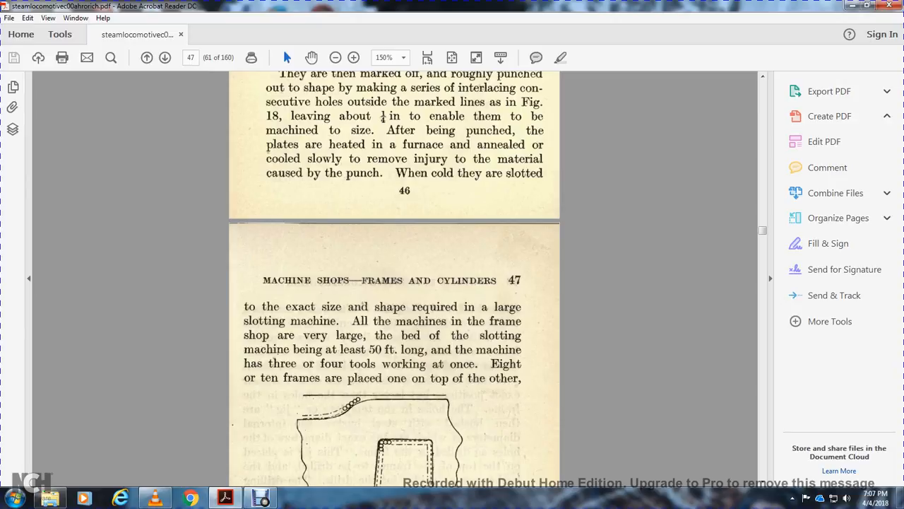
Step: Scroll through page 47 and Fig. 18 on hole punching until page 48 begins
{"action": "scroll", "scroll_direction": "down", "scroll_amount": 3}
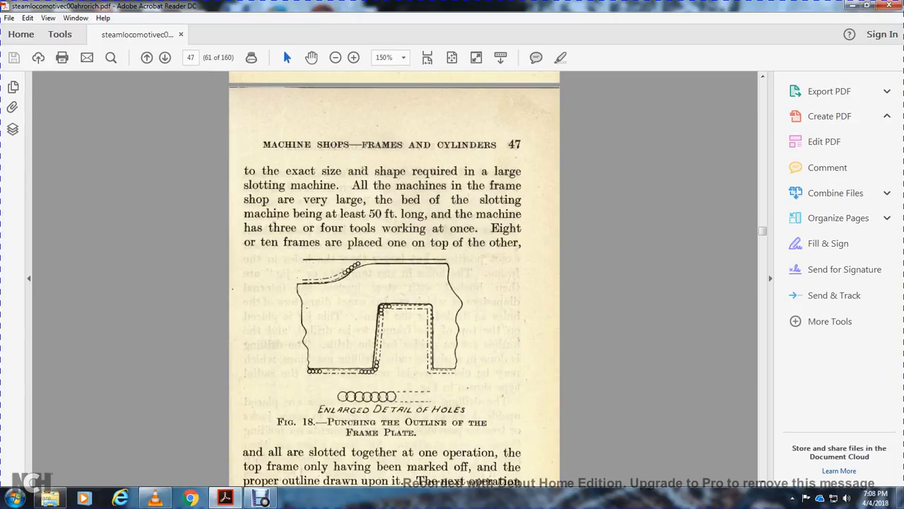
{"action": "scroll", "scroll_direction": "down", "scroll_amount": 3}
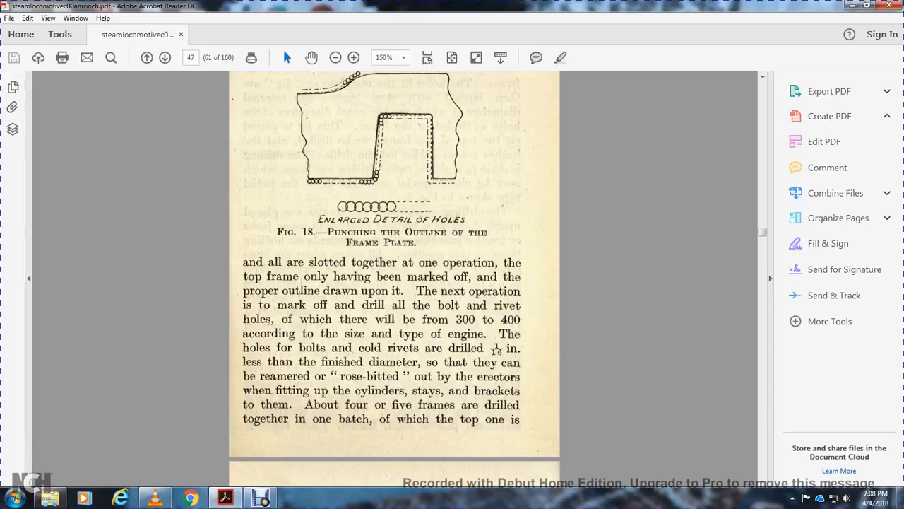
{"action": "scroll", "scroll_direction": "down", "scroll_amount": 3}
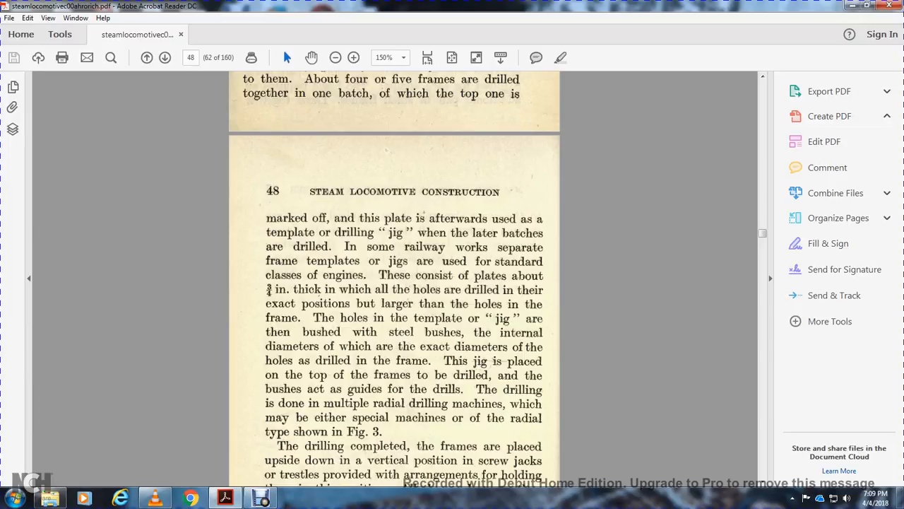
Step: Scroll through page 48 on drilling jigs and hornblocks to the page 49 header
{"action": "scroll", "scroll_direction": "down", "scroll_amount": 3}
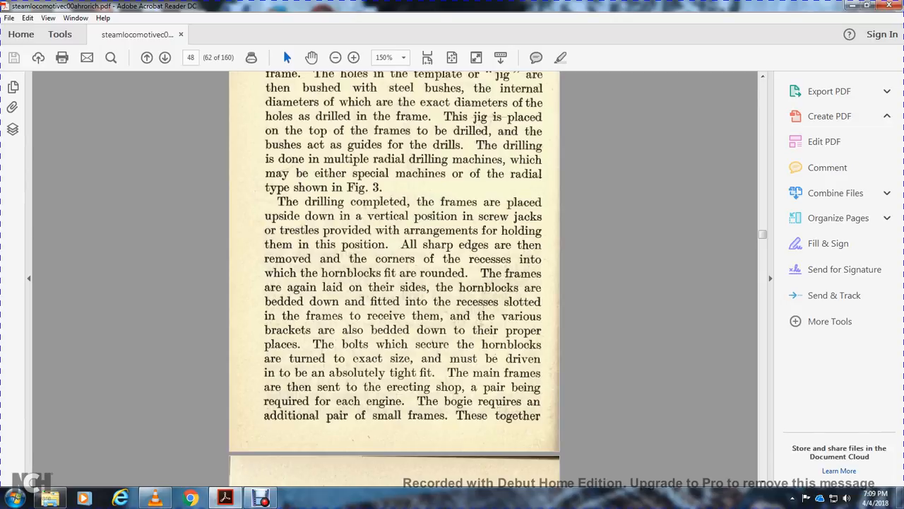
{"action": "scroll", "scroll_direction": "down", "scroll_amount": 3}
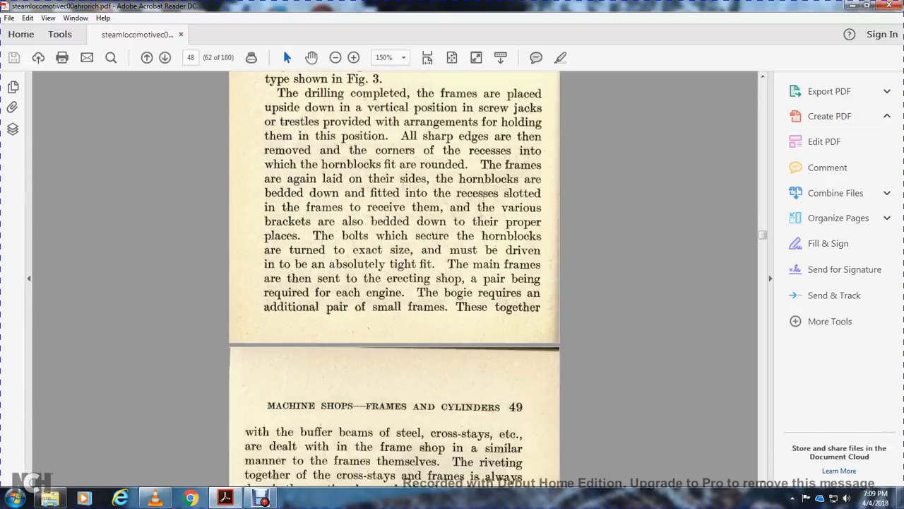
{"action": "scroll", "scroll_direction": "down", "scroll_amount": 3}
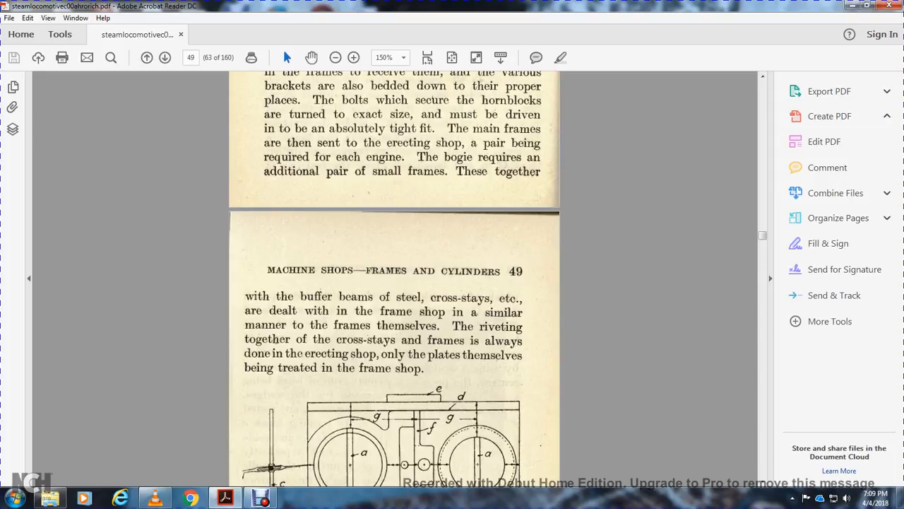
Step: Scroll past Fig. 19 Marking-Off Cylinders and the Cylinders section until page 50 begins
{"action": "scroll", "scroll_direction": "down", "scroll_amount": 3}
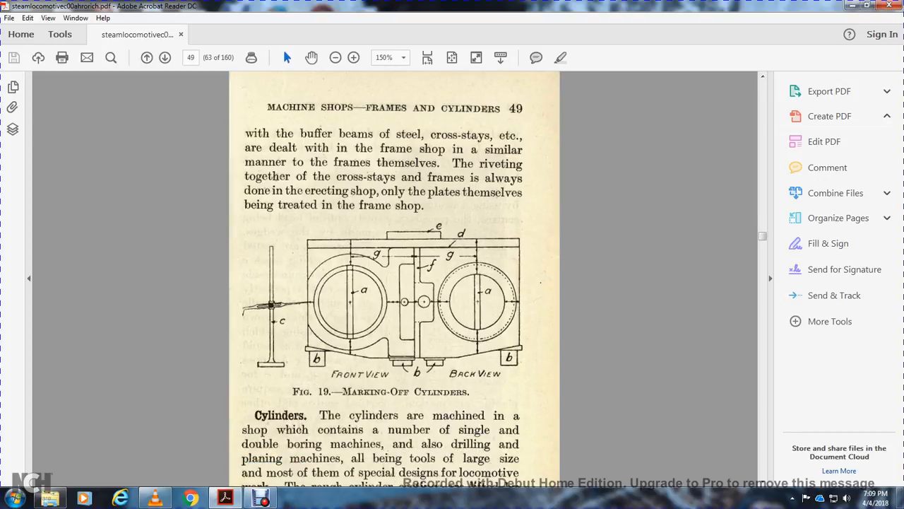
{"action": "scroll", "scroll_direction": "down", "scroll_amount": 3}
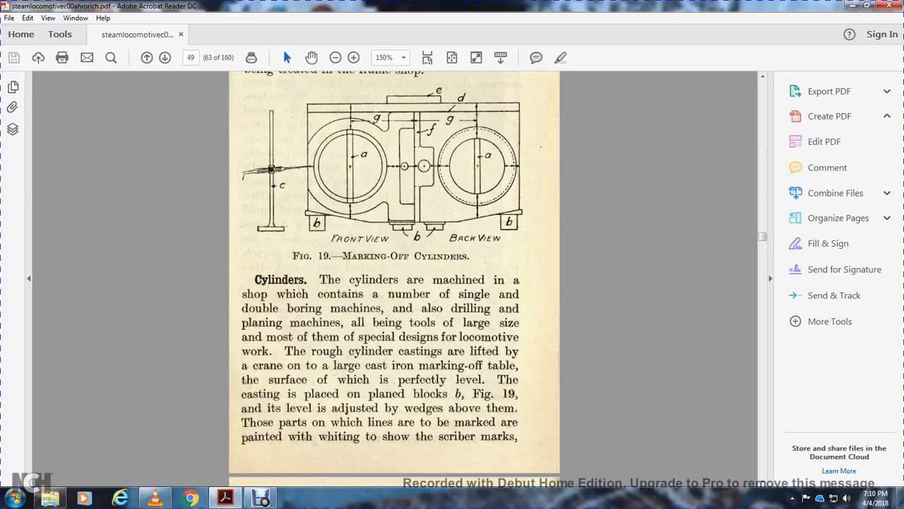
{"action": "scroll", "scroll_direction": "down", "scroll_amount": 3}
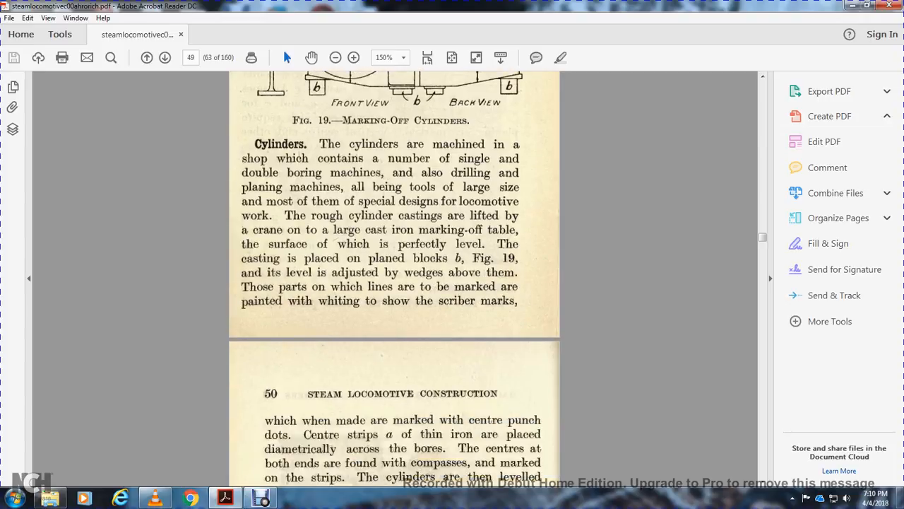
{"action": "scroll", "scroll_direction": "down", "scroll_amount": 3}
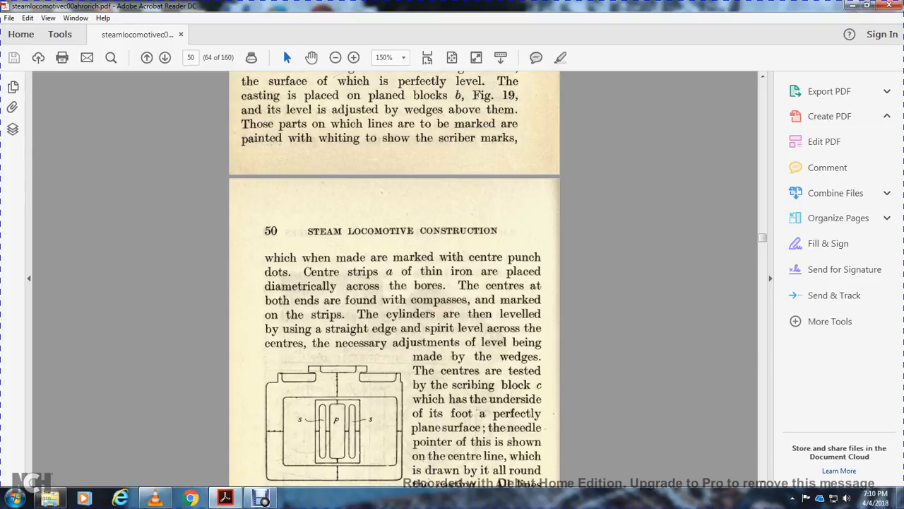
Step: Scroll through page 50 past Fig. 20 cylinder port faces to the bottom of the page
{"action": "scroll", "scroll_direction": "down", "scroll_amount": 3}
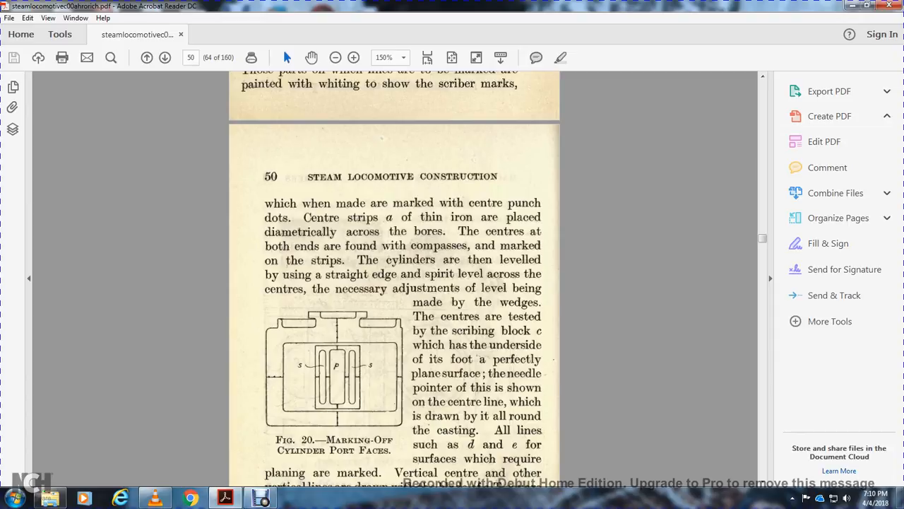
{"action": "scroll", "scroll_direction": "down", "scroll_amount": 3}
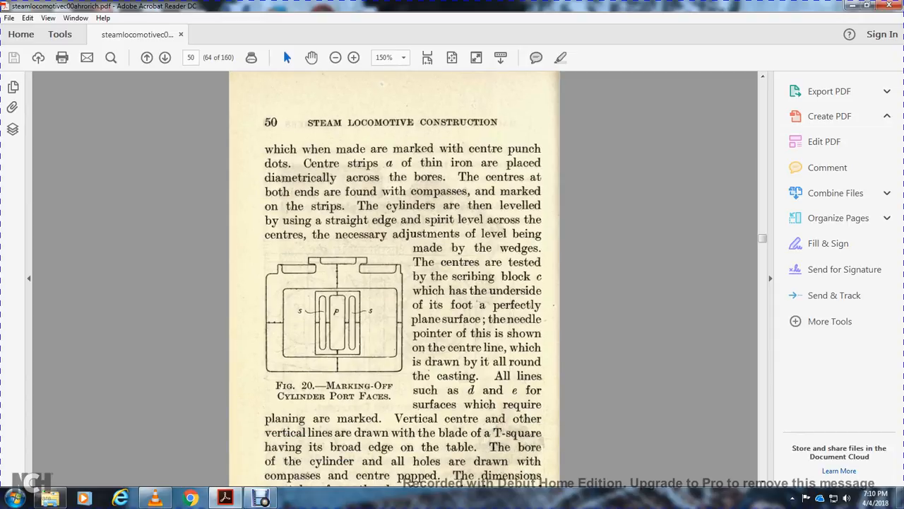
{"action": "scroll", "scroll_direction": "down", "scroll_amount": 3}
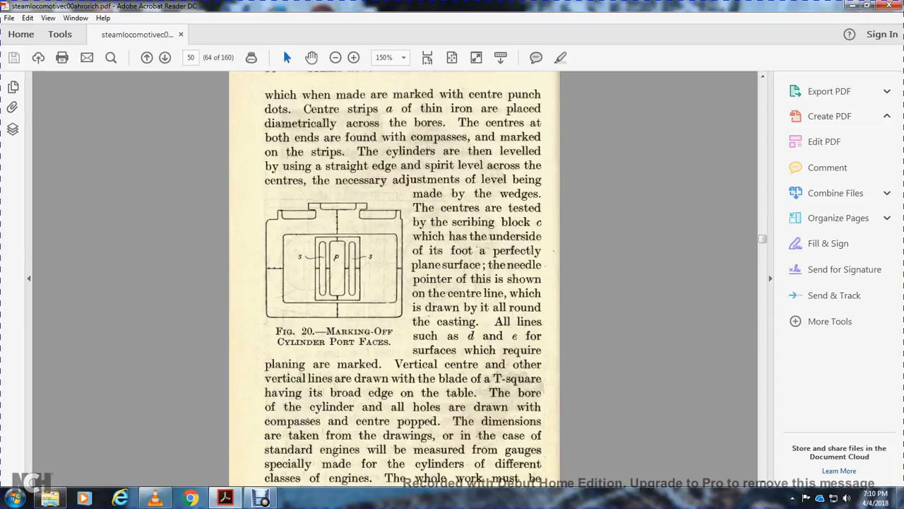
{"action": "scroll", "scroll_direction": "down", "scroll_amount": 3}
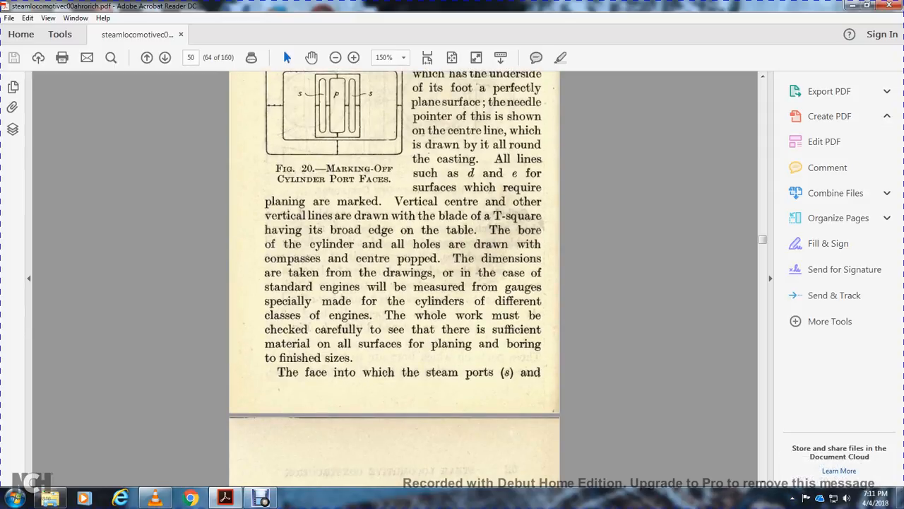
Step: Move to the Fig. 21 double boring machine plate on page 51 and rotate the view clockwise
{"action": "left_click", "coordinate": [165, 56]}
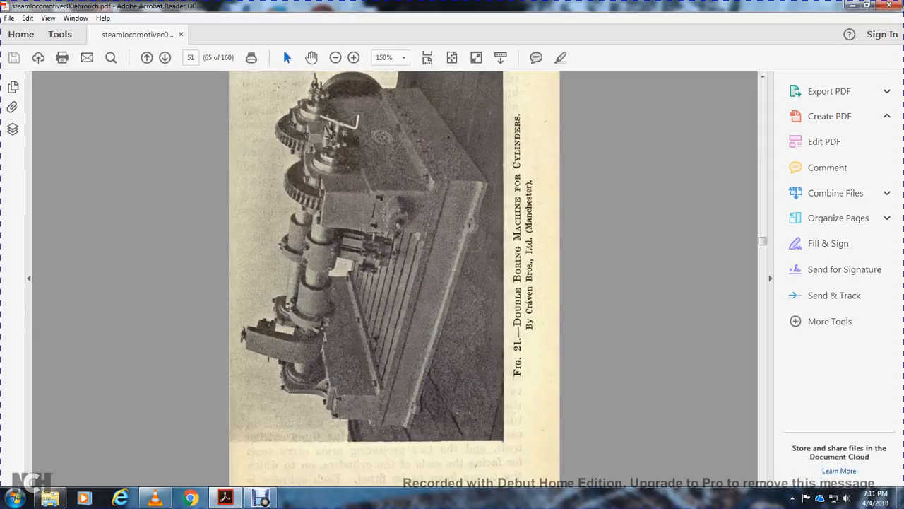
{"action": "scroll", "scroll_direction": "down", "scroll_amount": 3}
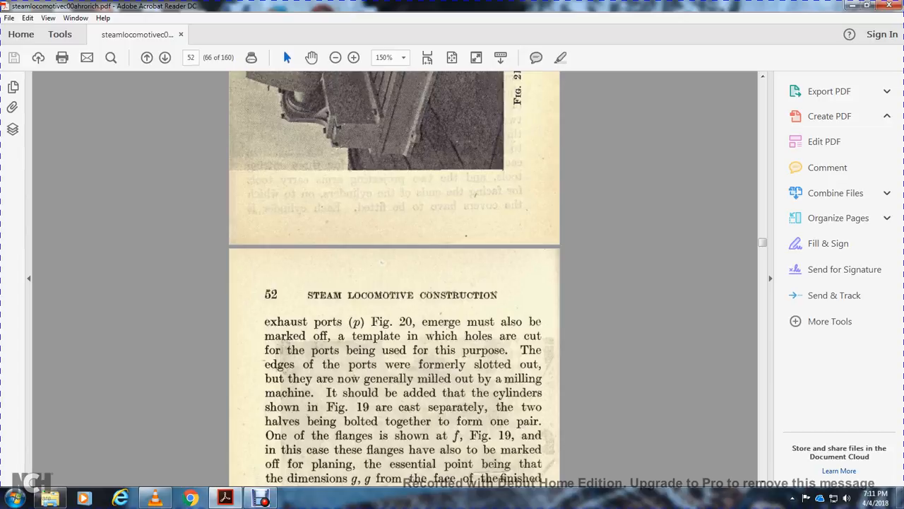
{"action": "scroll", "scroll_direction": "down", "scroll_amount": 3}
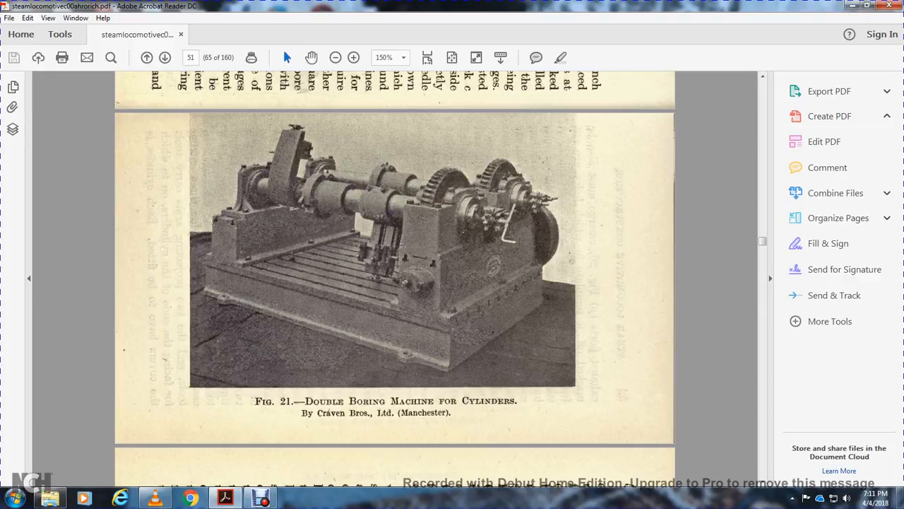
Step: Rotate the view counterclockwise back to normal and continue to page 52's text
{"action": "left_click", "coordinate": [45, 17]}
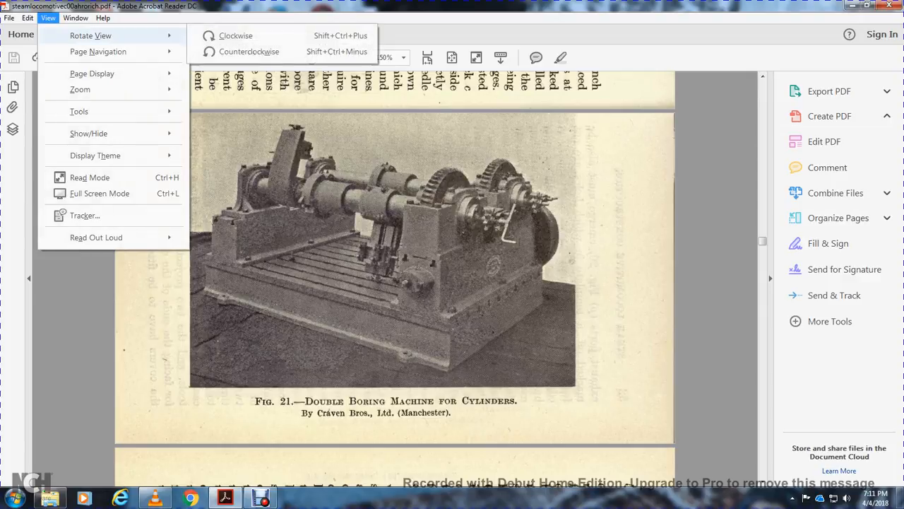
{"action": "left_click", "coordinate": [240, 35]}
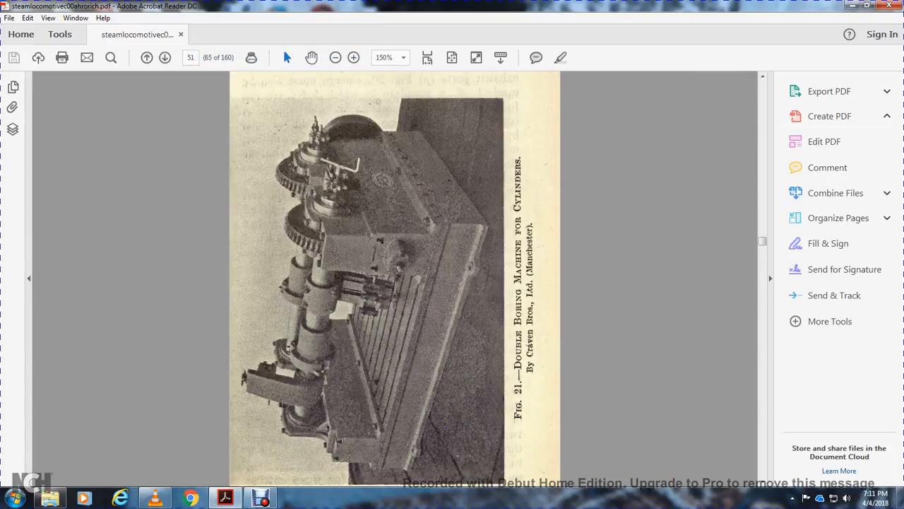
{"action": "left_click", "coordinate": [164, 57]}
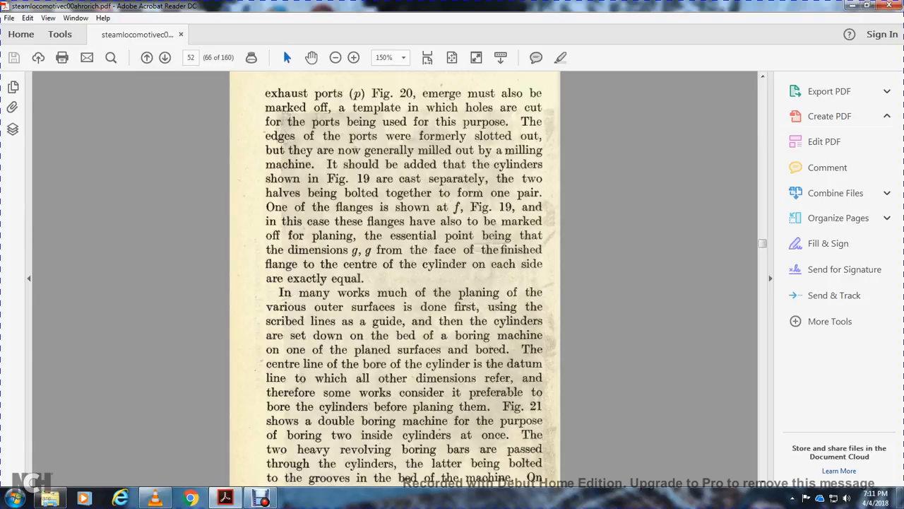
Step: Scroll through page 52 on boring cylinders to the Fig. 22 plate on page 53
{"action": "scroll", "scroll_direction": "down", "scroll_amount": 3}
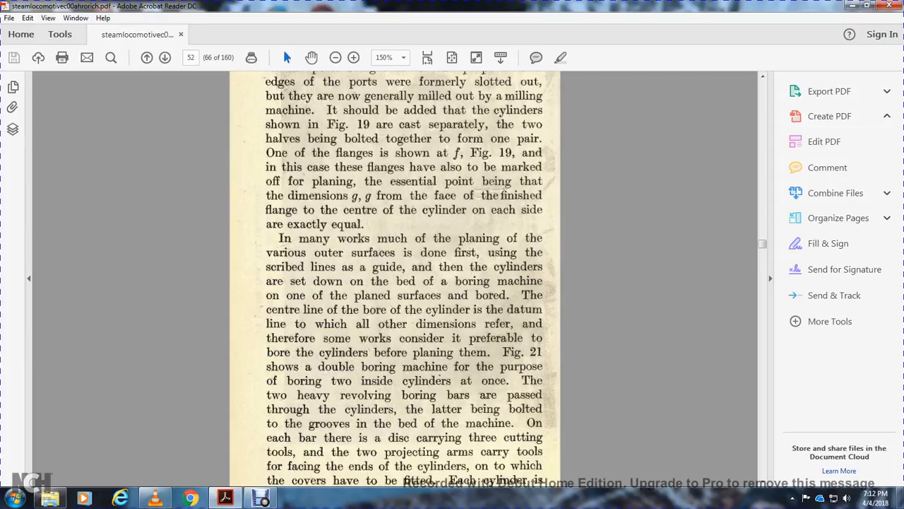
{"action": "scroll", "scroll_direction": "down", "scroll_amount": 3}
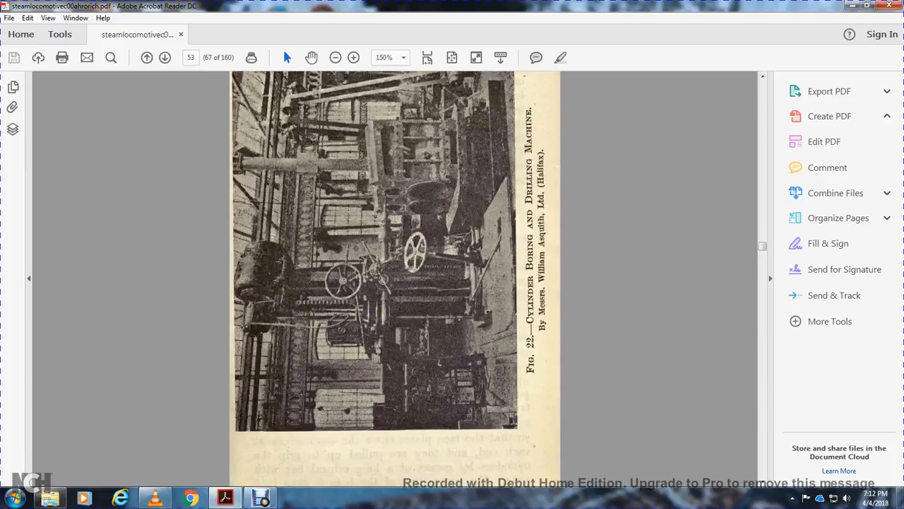
{"action": "scroll", "scroll_direction": "down", "scroll_amount": 3}
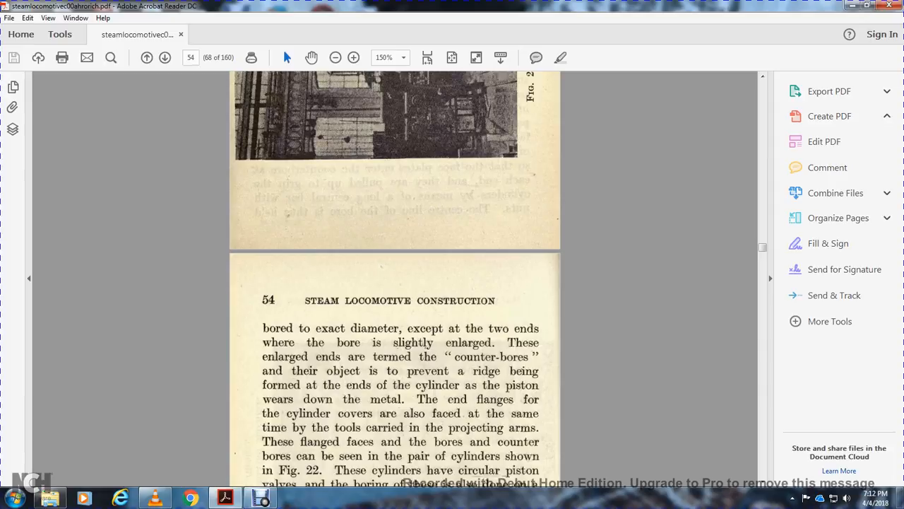
{"action": "scroll", "scroll_direction": "down", "scroll_amount": 3}
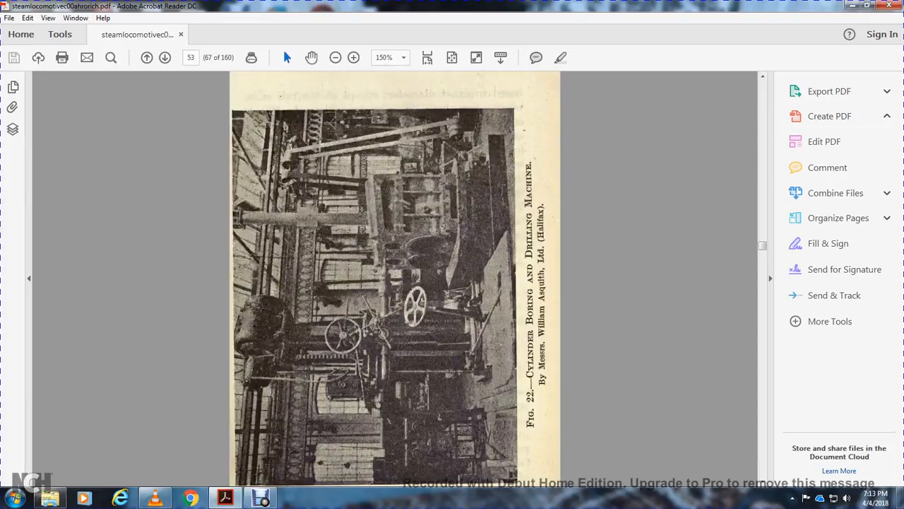
Step: Rotate the view clockwise to read Fig. 22 upright, then rotate back for page 54
{"action": "left_click", "coordinate": [58, 17]}
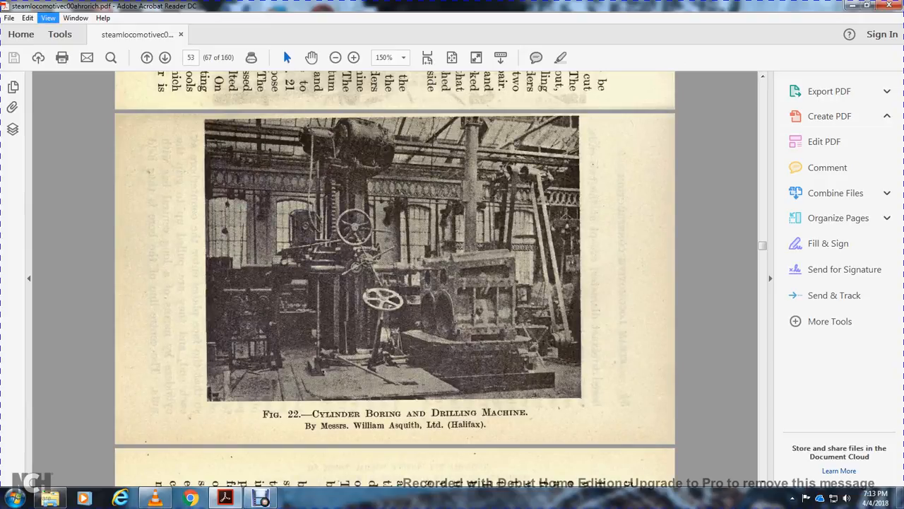
{"action": "left_click", "coordinate": [48, 18]}
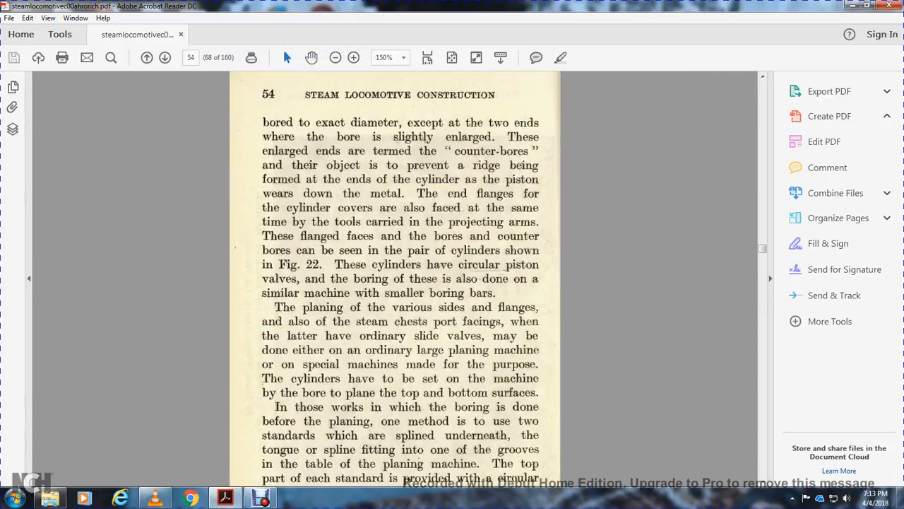
Step: Scroll through pages 54–55 on planing and drilling cylinders to the Chapter VI heading on page 56
{"action": "scroll", "scroll_direction": "down", "scroll_amount": 3}
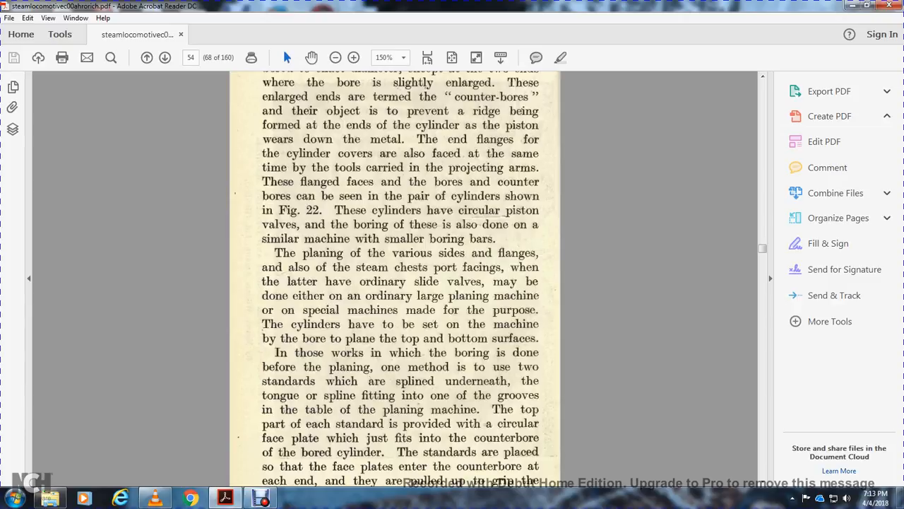
{"action": "scroll", "scroll_direction": "down", "scroll_amount": 3}
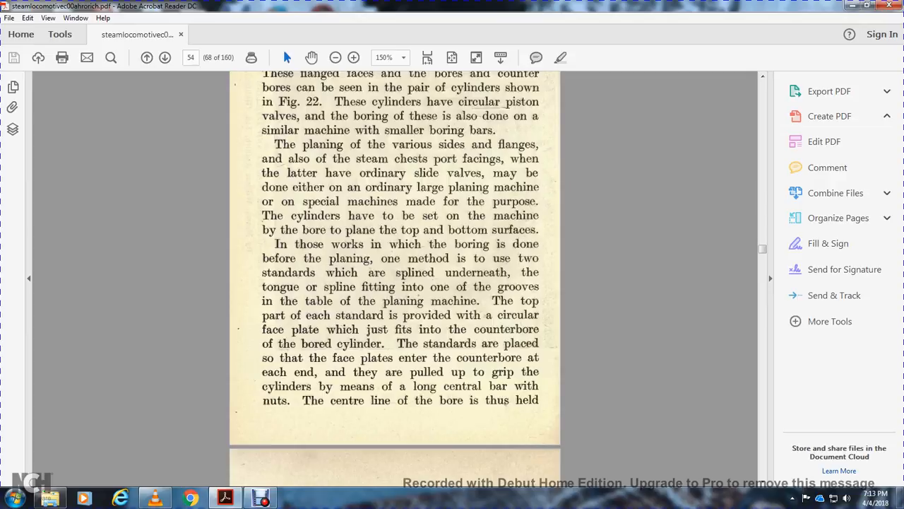
{"action": "scroll", "scroll_direction": "down", "scroll_amount": 3}
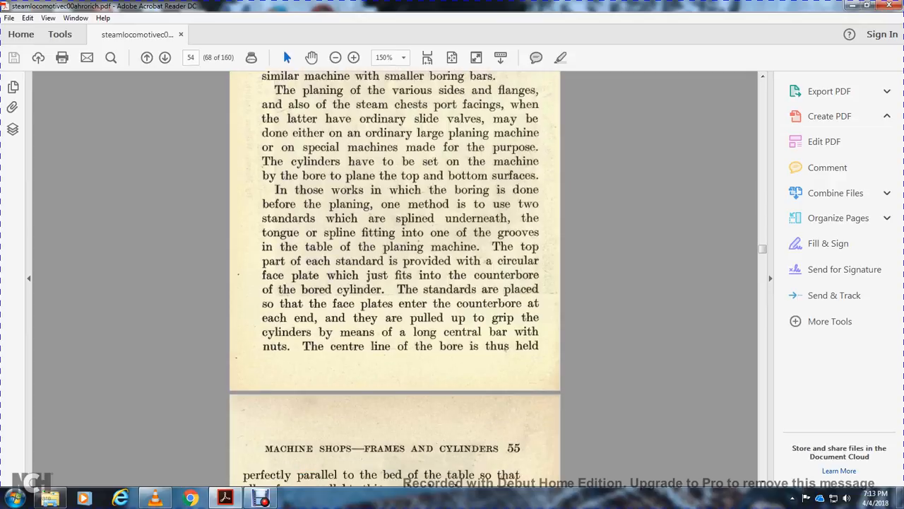
{"action": "scroll", "scroll_direction": "down", "scroll_amount": 3}
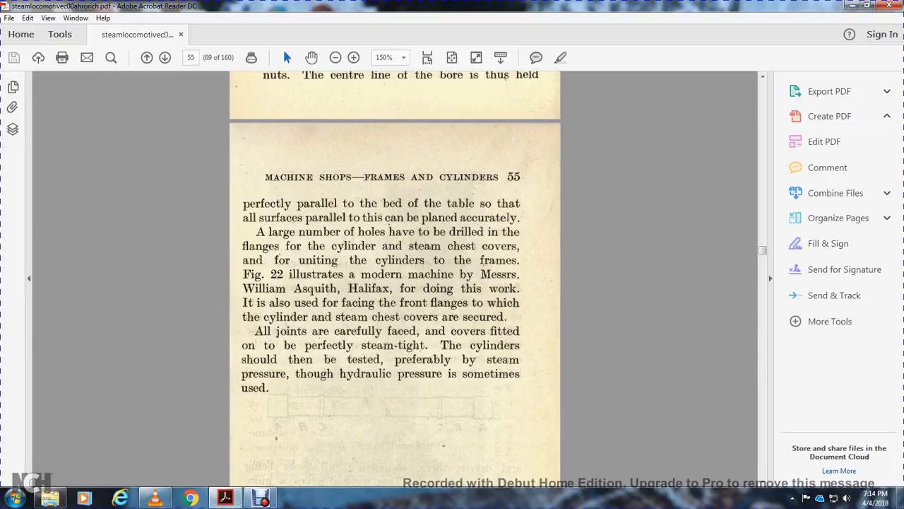
{"action": "scroll", "scroll_direction": "down", "scroll_amount": 3}
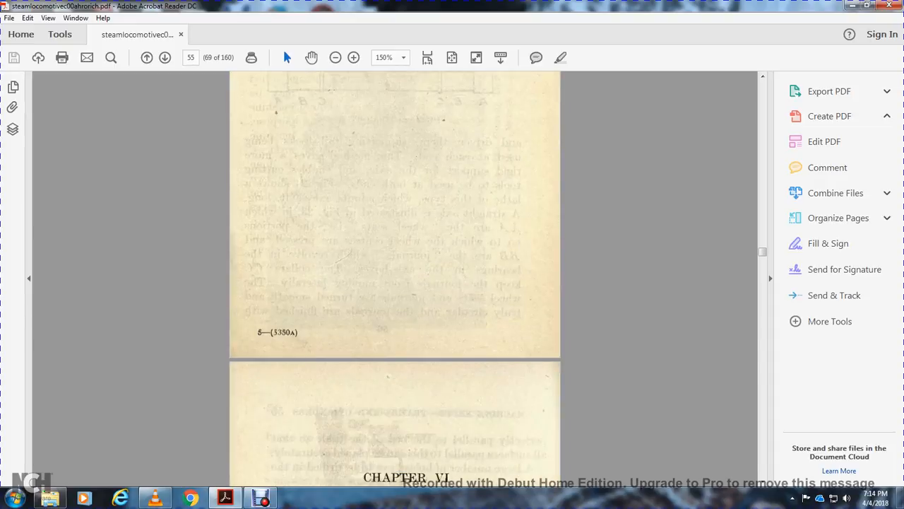
{"action": "scroll", "scroll_direction": "down", "scroll_amount": 3}
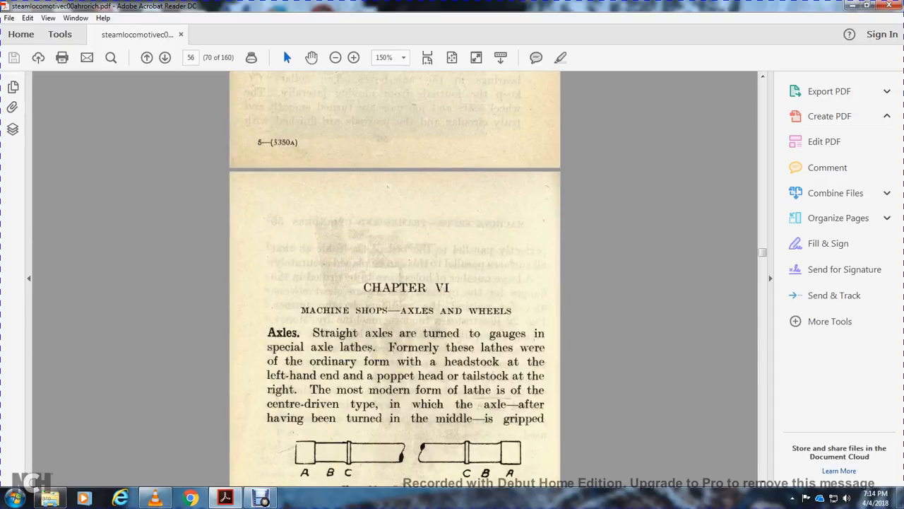